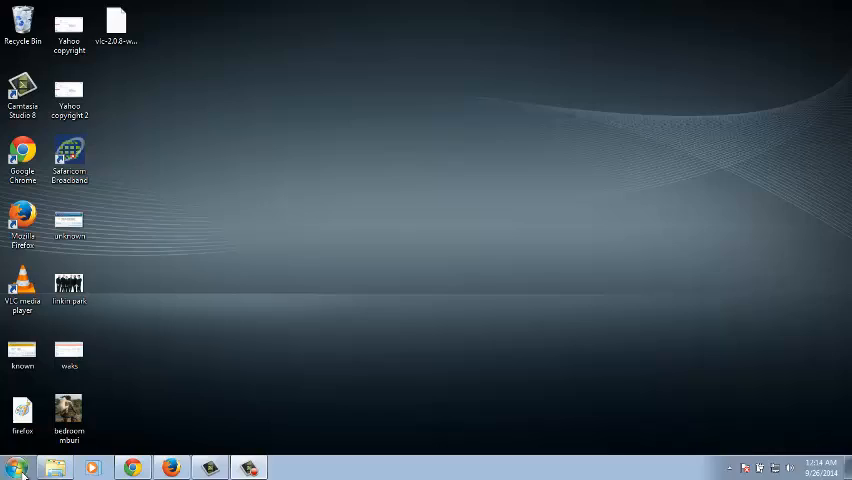
Launch VLC media player by searching 'vlc' from the Start menu.
click(16, 467)
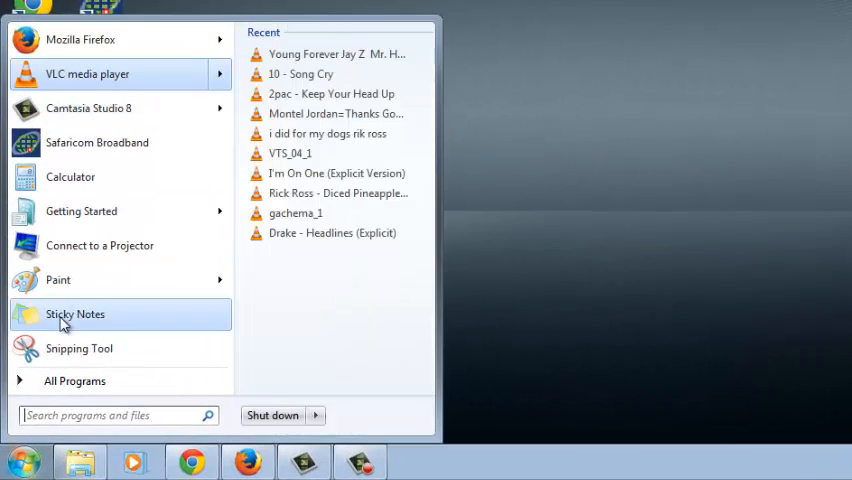
text(vlc)
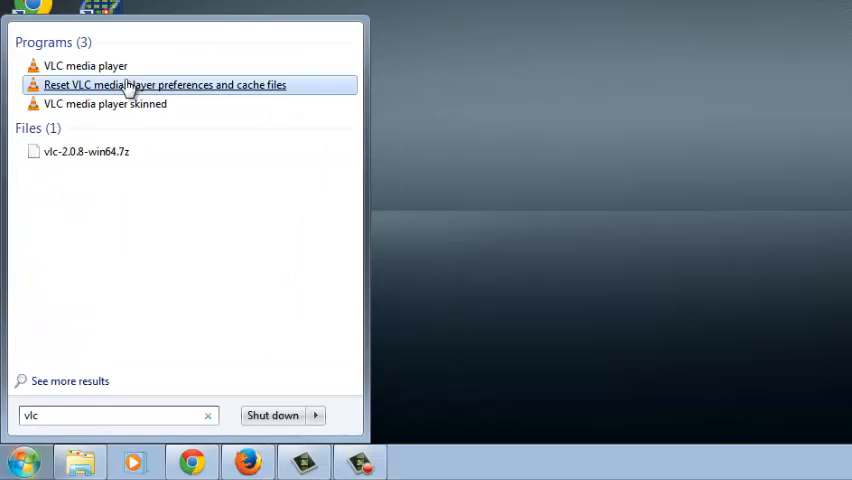
click(85, 65)
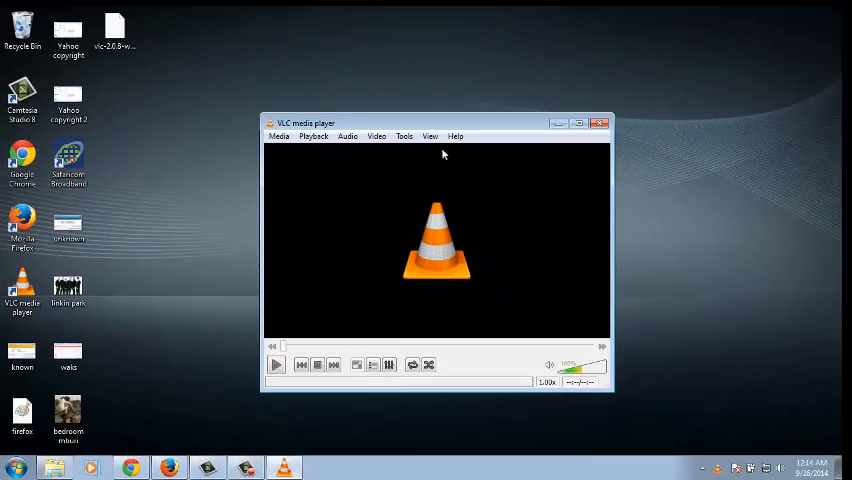
Open VLC Preferences from the Tools menu.
click(391, 124)
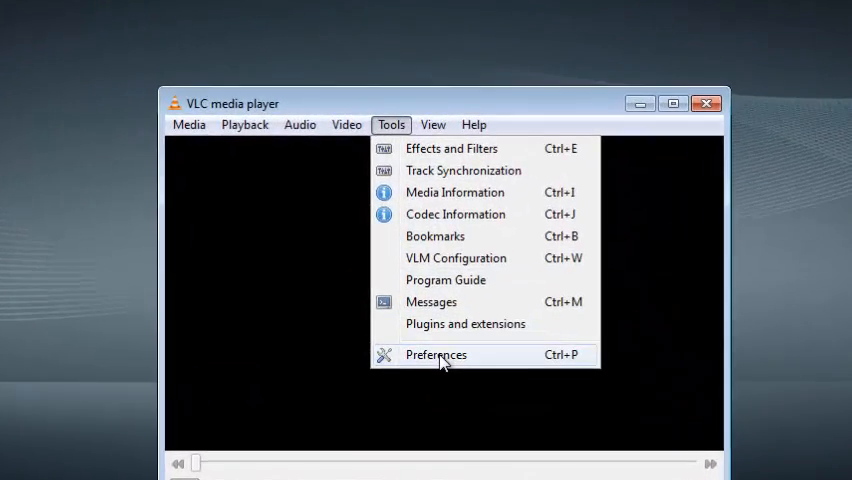
click(436, 354)
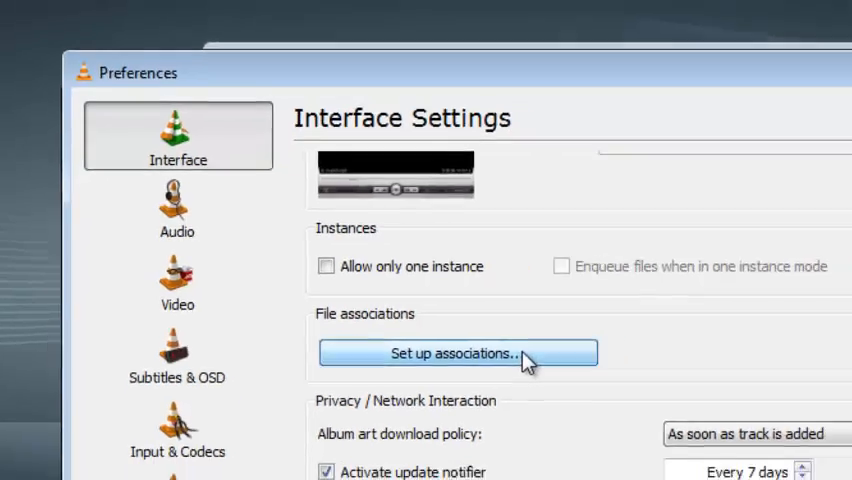
Set up VLC file associations from Interface Settings.
click(457, 353)
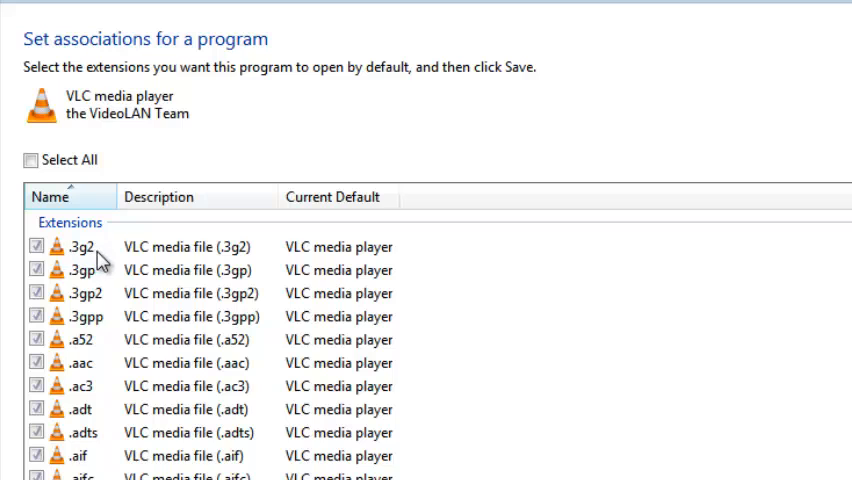
mouse_move(92, 461)
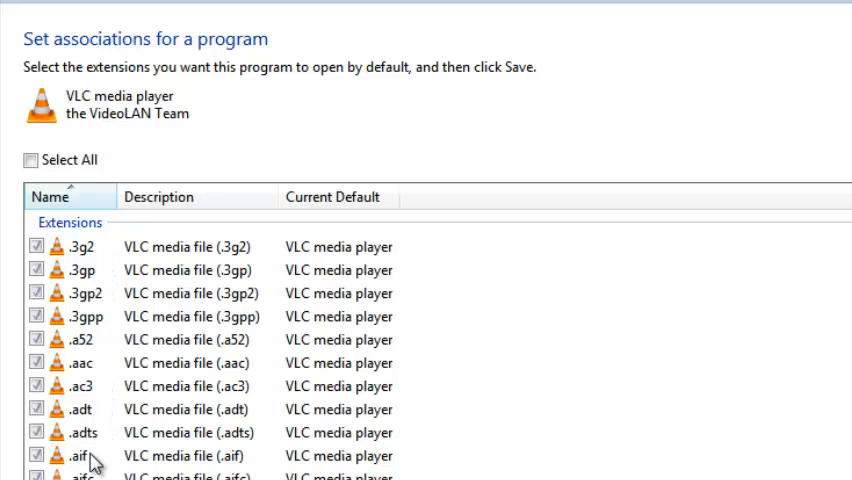
mouse_move(105, 307)
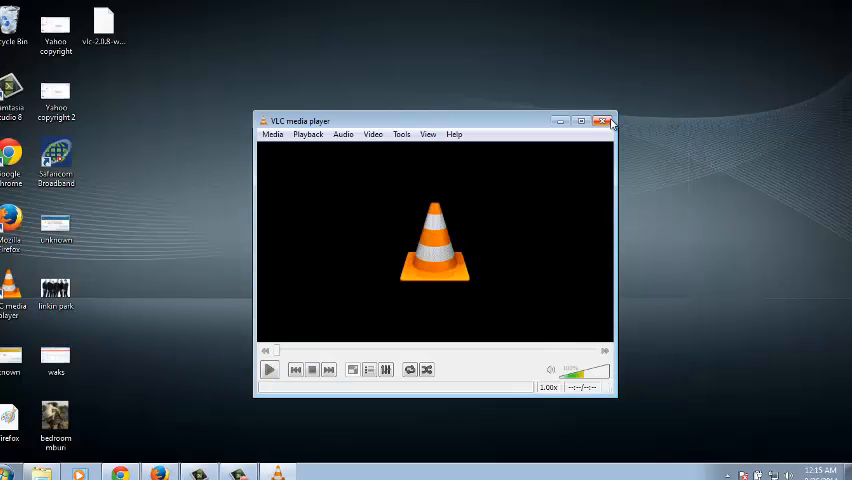
Close VLC and go to Default Programs from the Start menu.
click(605, 120)
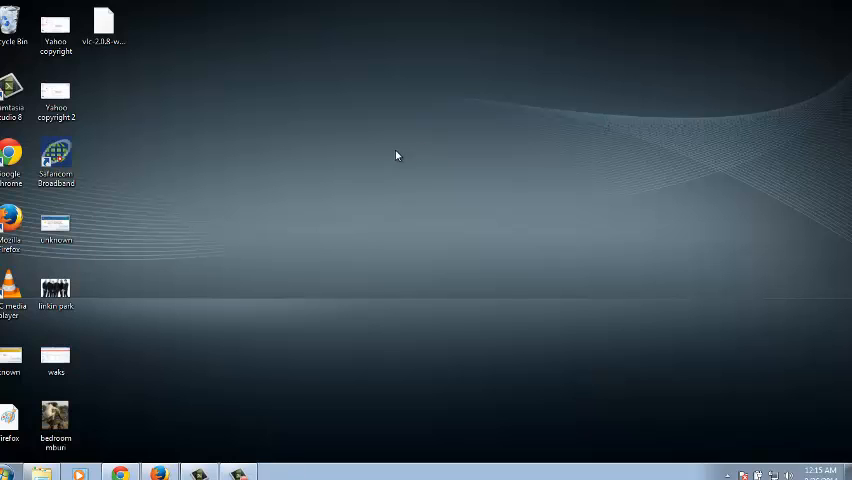
click(12, 470)
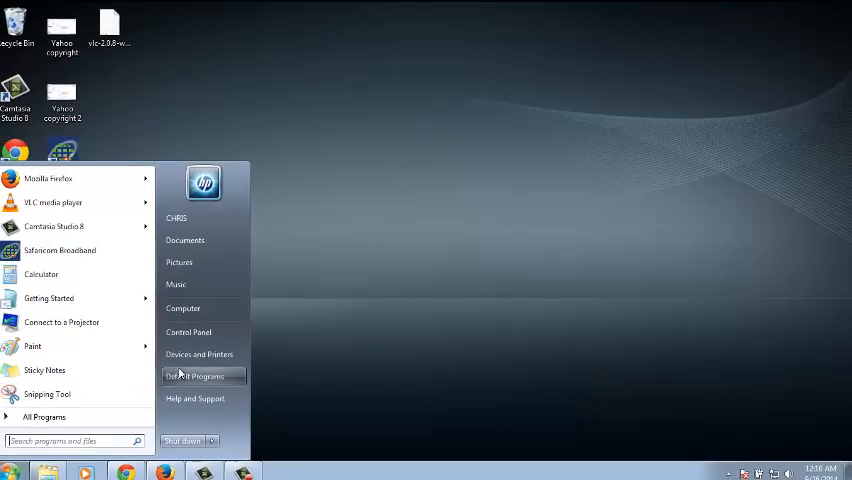
click(196, 376)
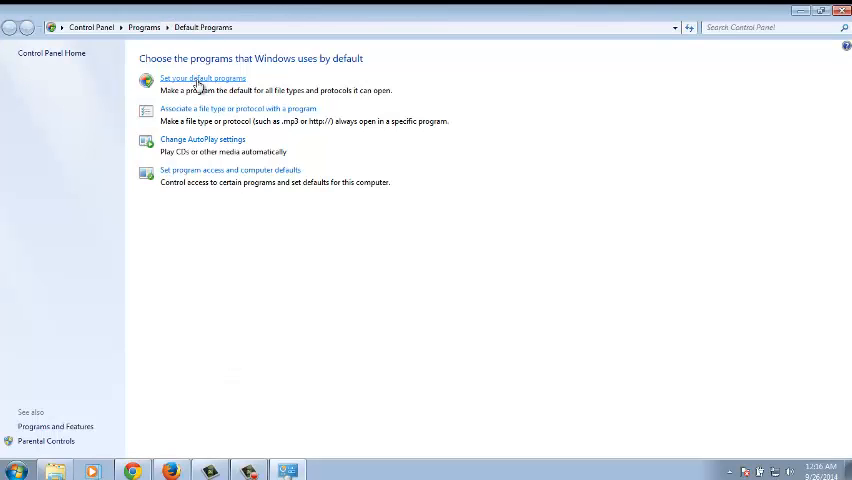
Select VLC media player on the Set Default Programs page.
click(202, 78)
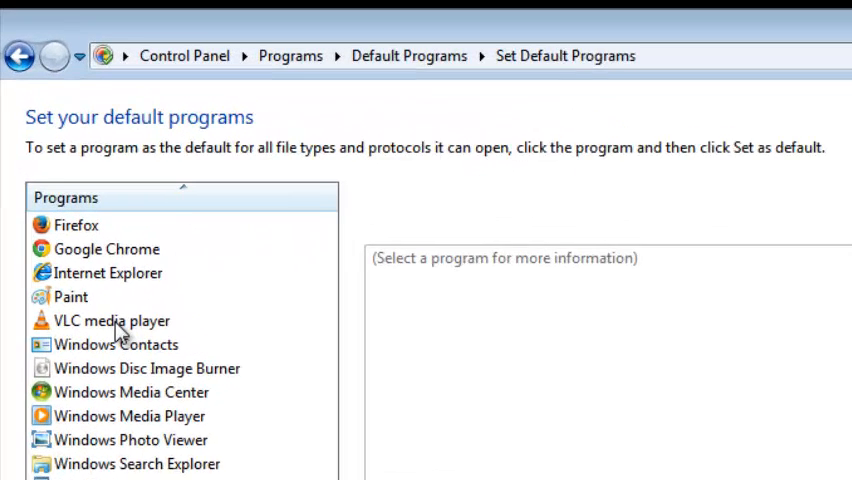
click(111, 321)
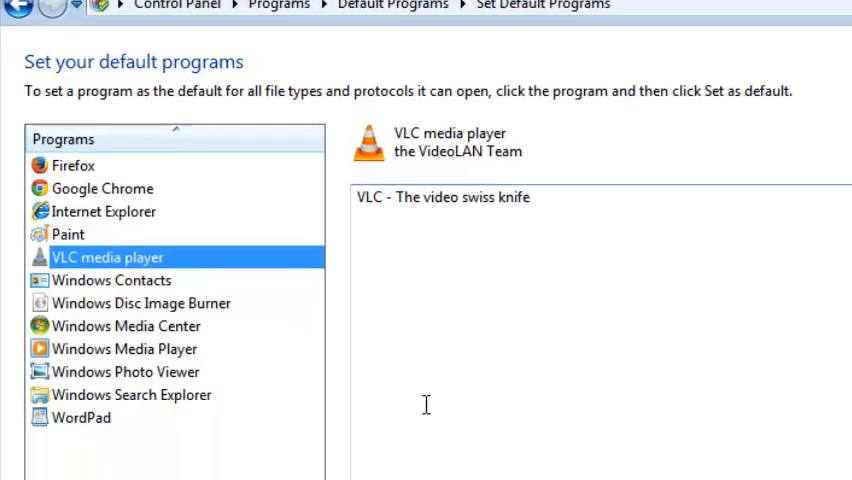
scroll(down, 3)
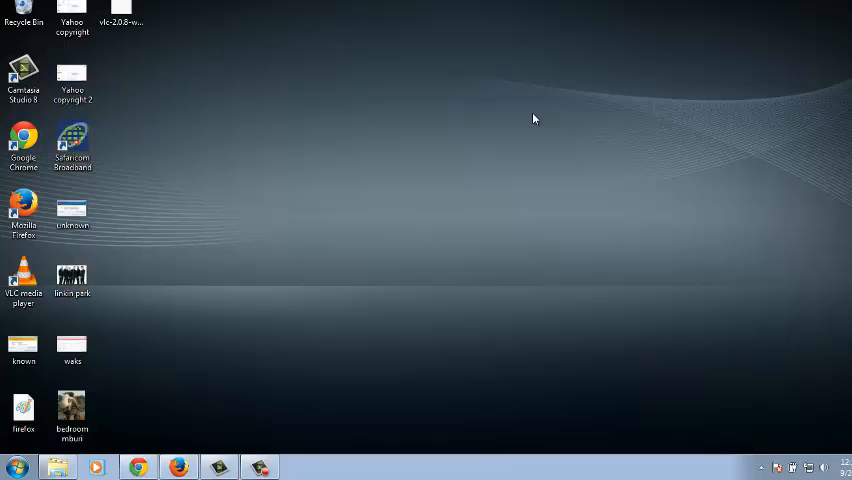
mouse_move(413, 230)
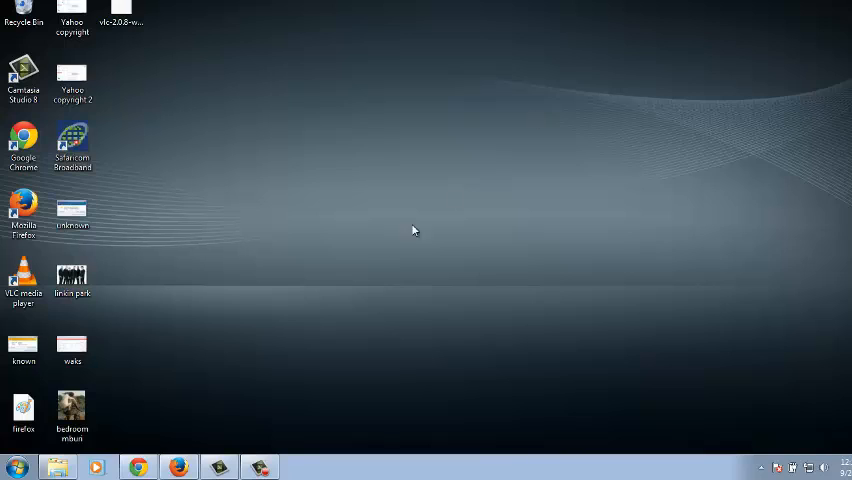
mouse_move(703, 35)
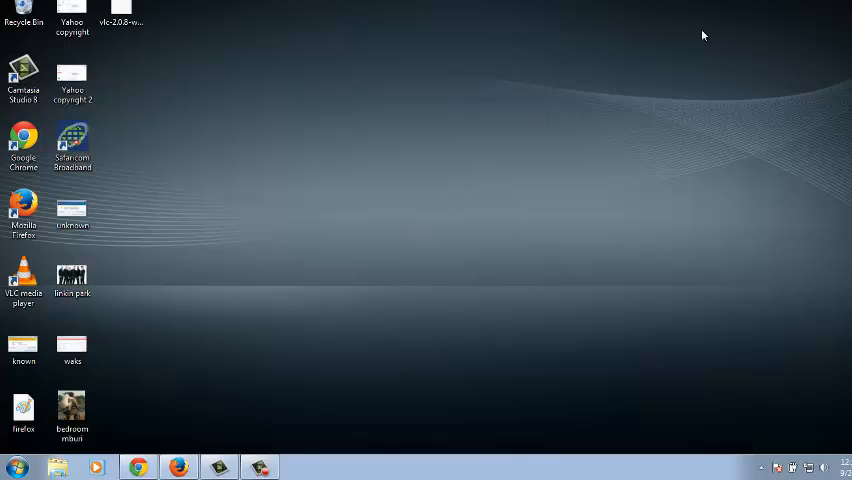